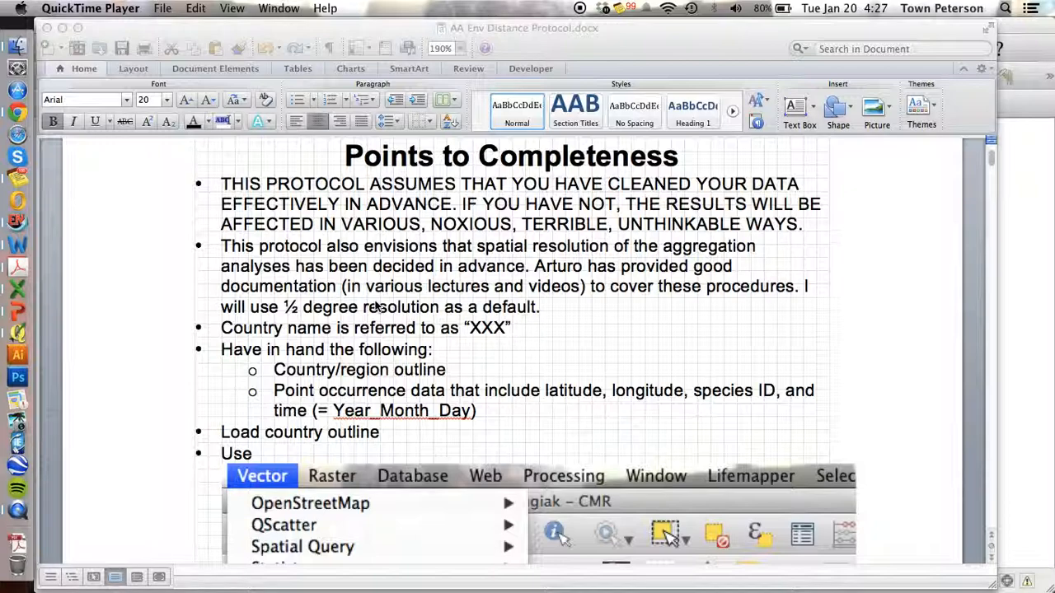
mouse_move(544, 397)
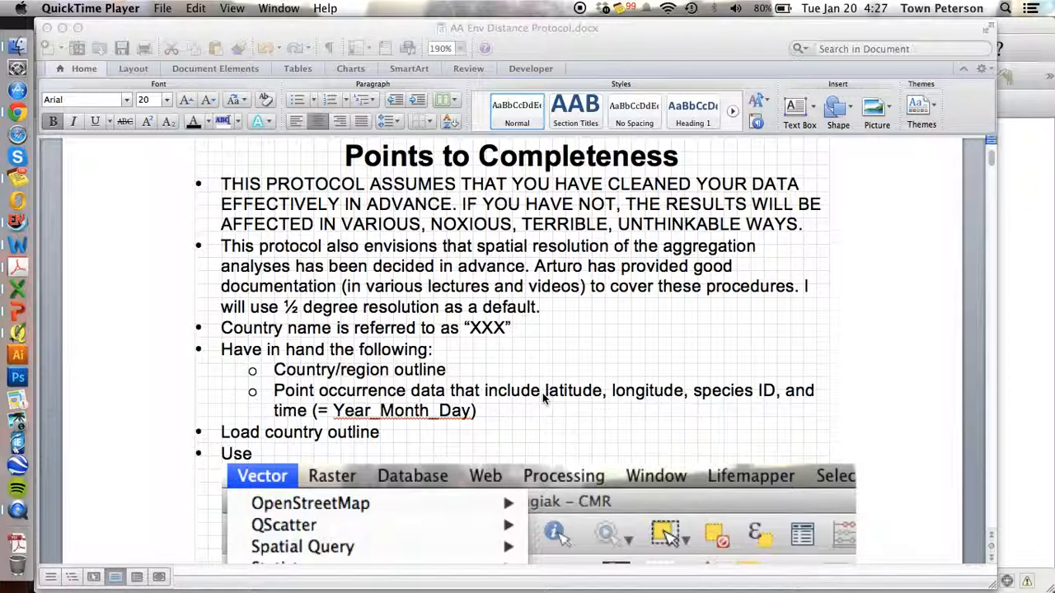
mouse_move(635, 389)
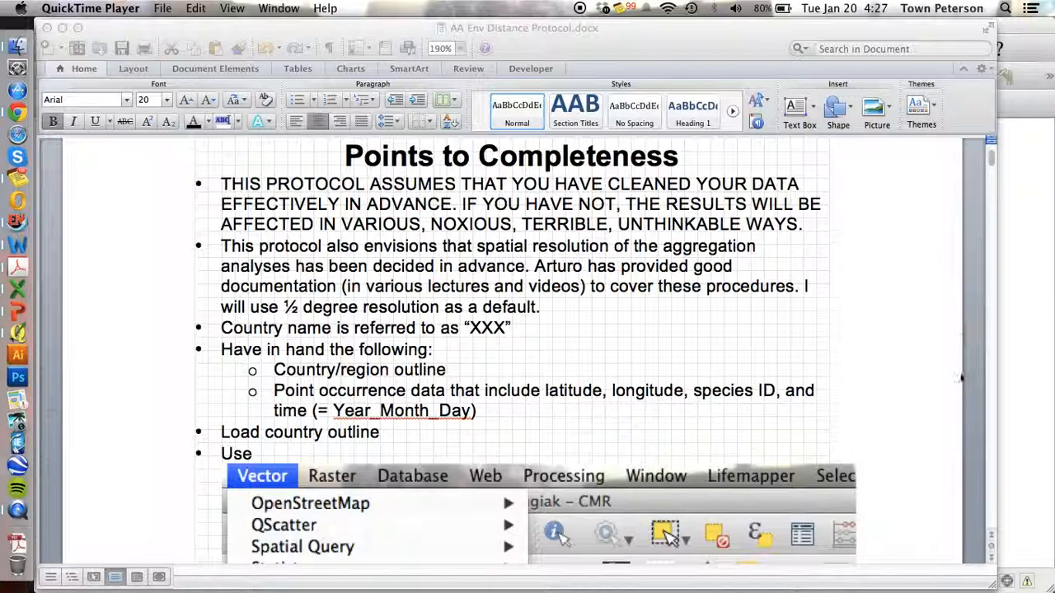
mouse_move(993, 430)
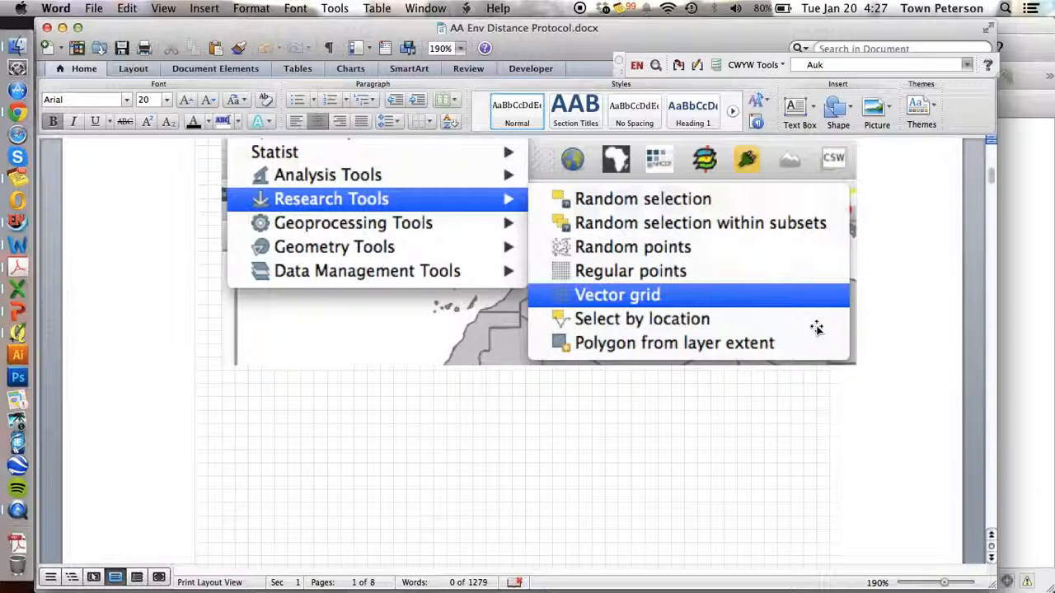
mouse_move(907, 231)
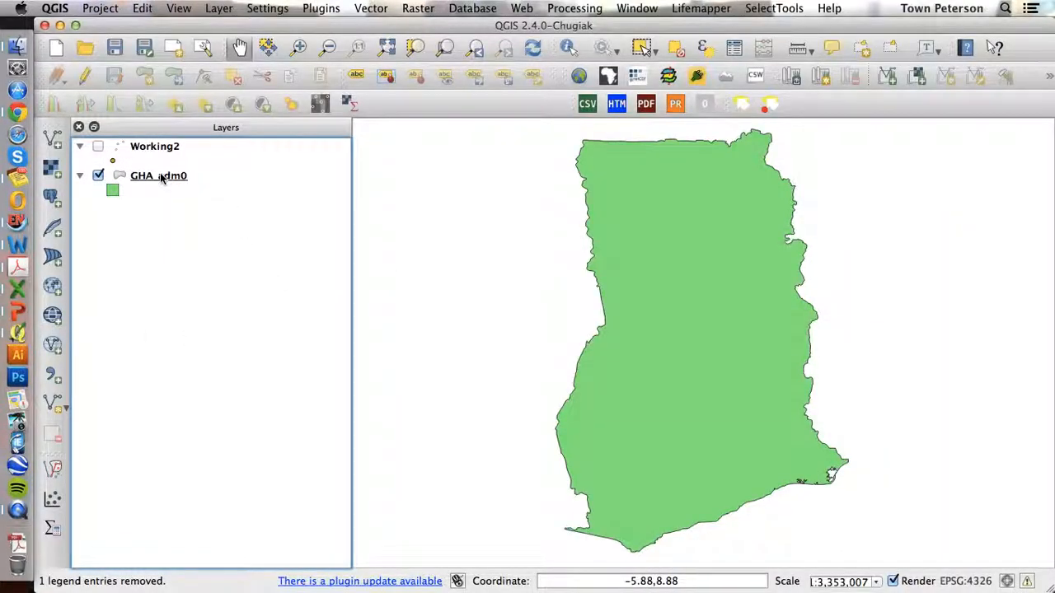
With GHA_adm0 active, configure Vector grid: 0.5 spacing, polygon output, result added to canvas.
left_click(158, 175)
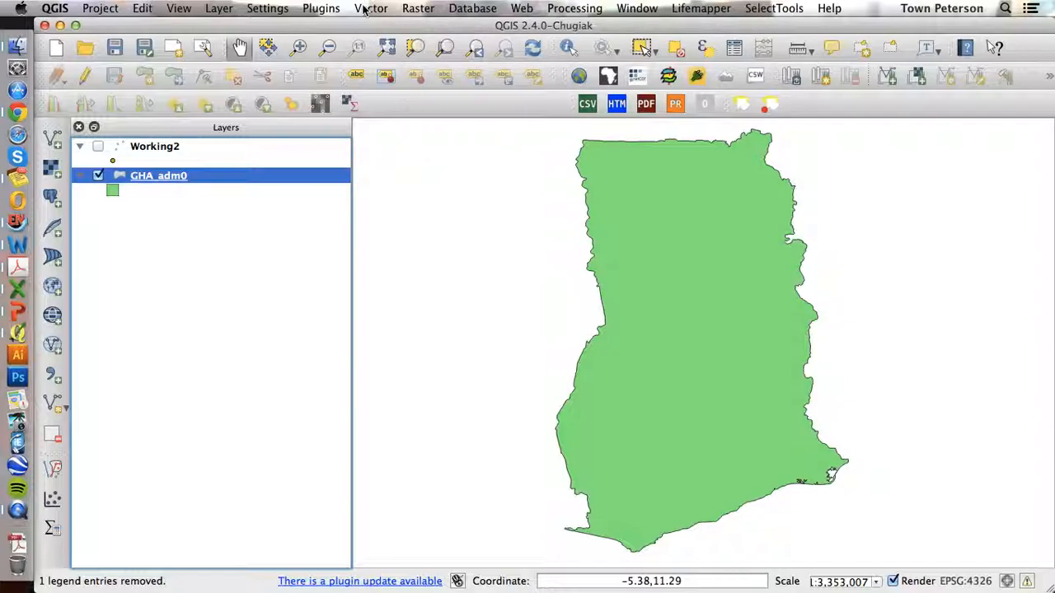
left_click(373, 8)
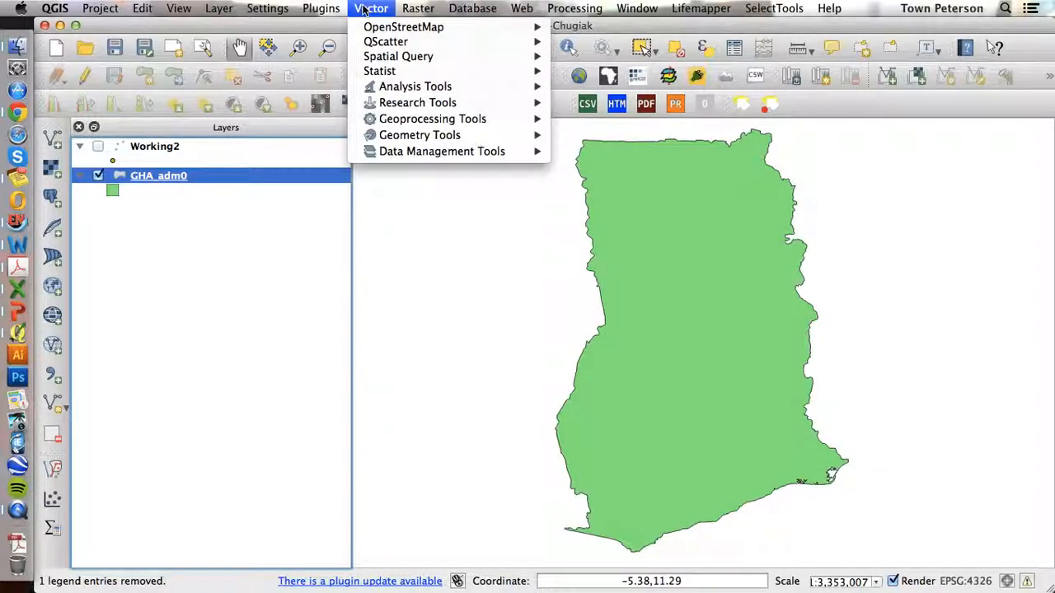
mouse_move(417, 102)
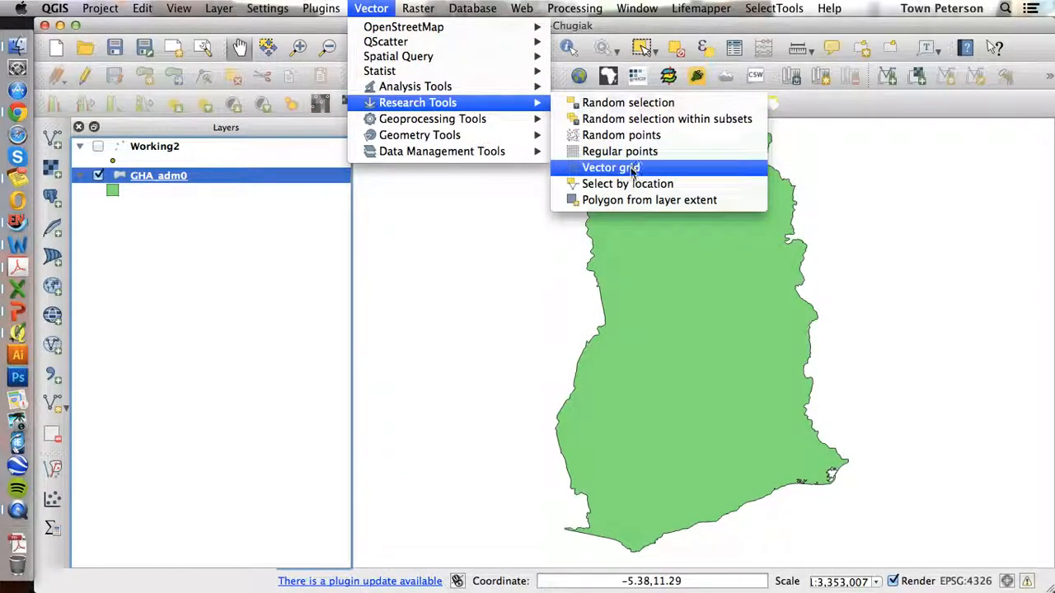
left_click(610, 168)
type("0.")
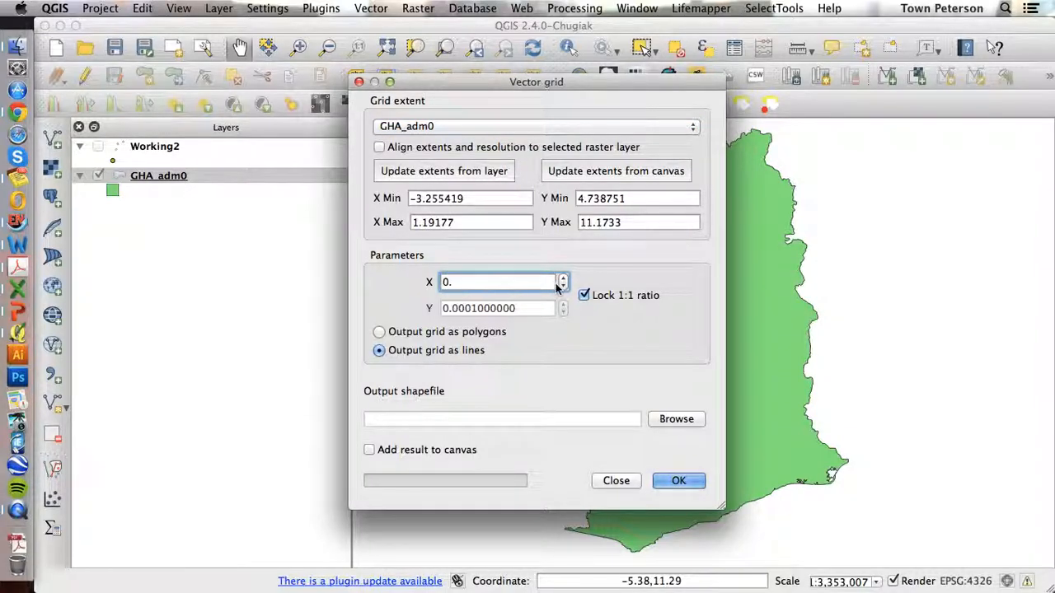
left_click(564, 277)
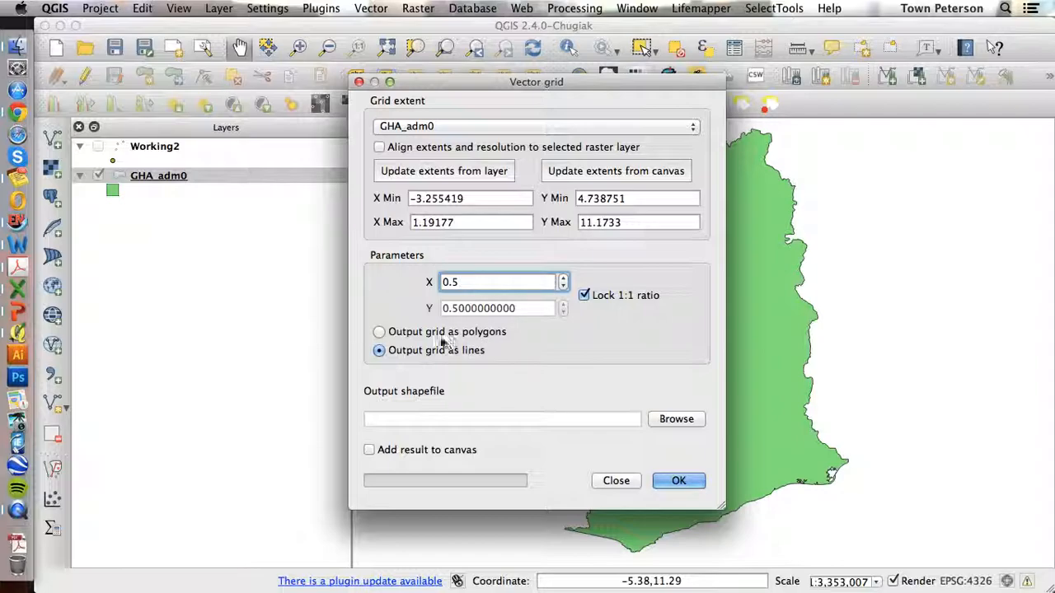
mouse_move(380, 331)
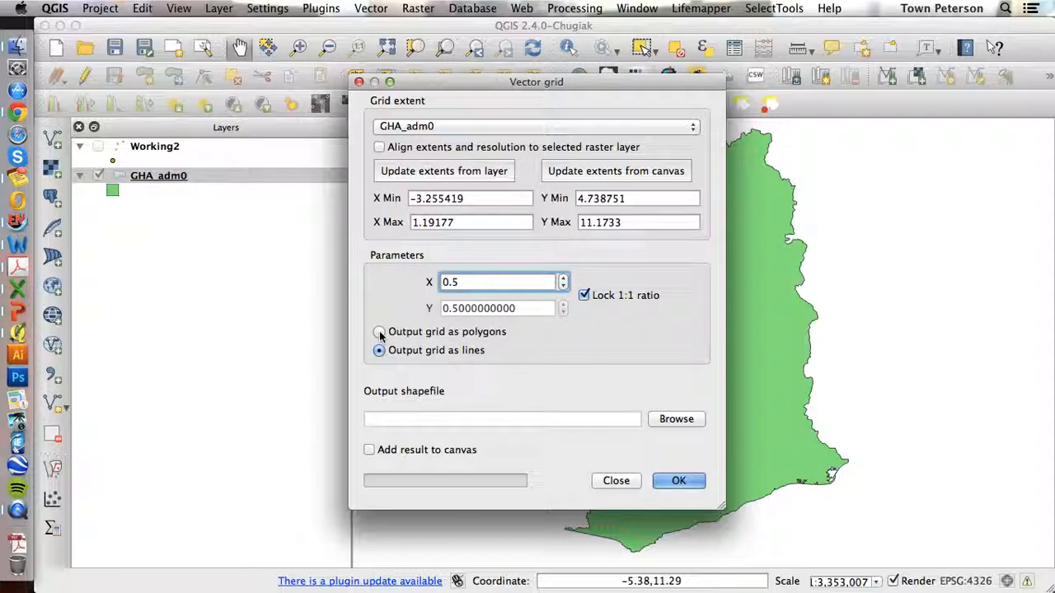
left_click(379, 331)
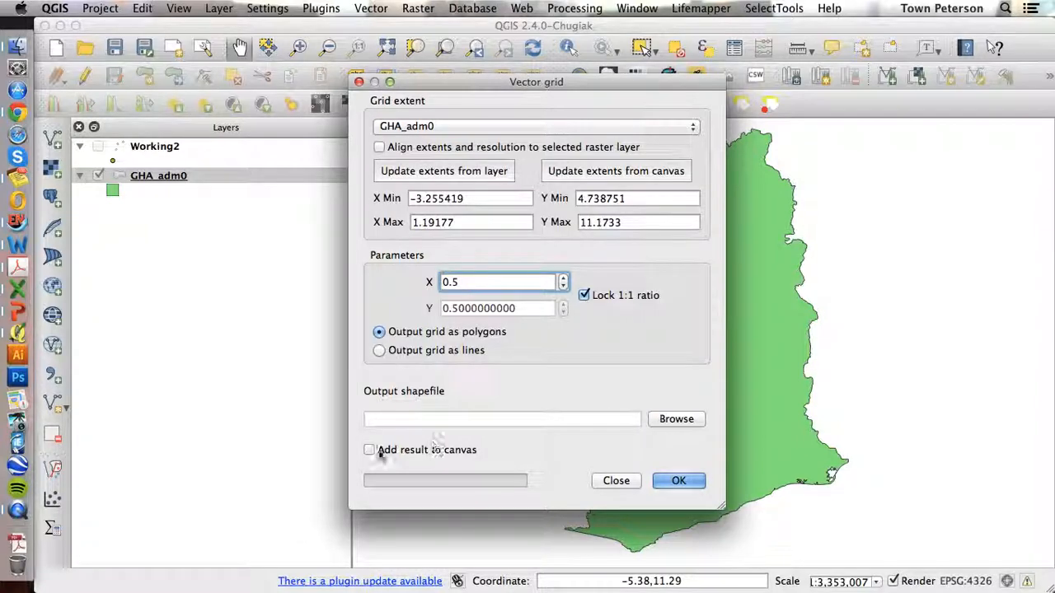
left_click(369, 448)
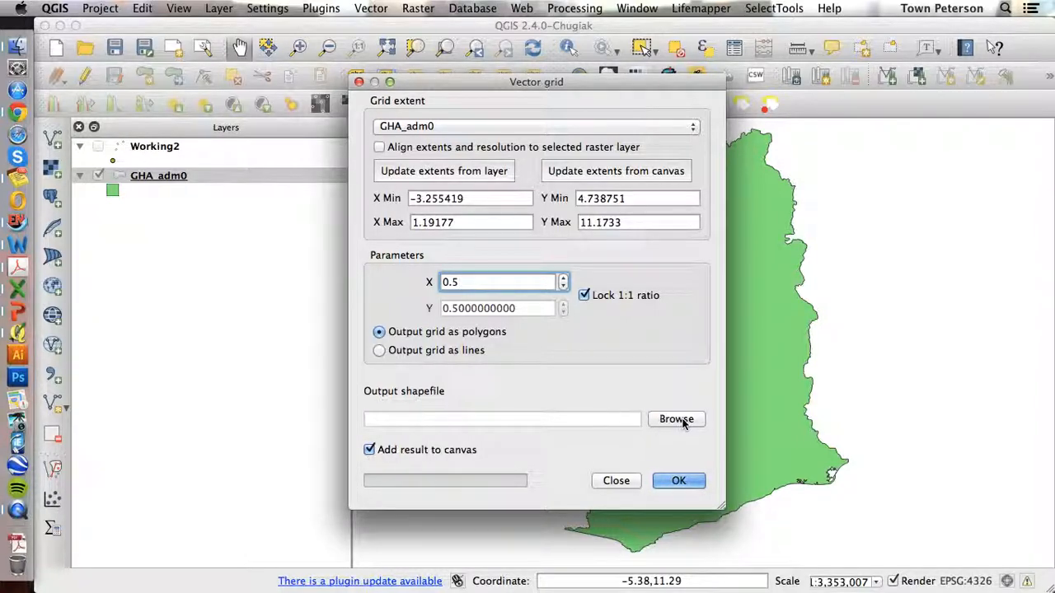
Save the output as GHA_halfd.shp in the TEMP folder and generate the grid.
left_click(676, 421)
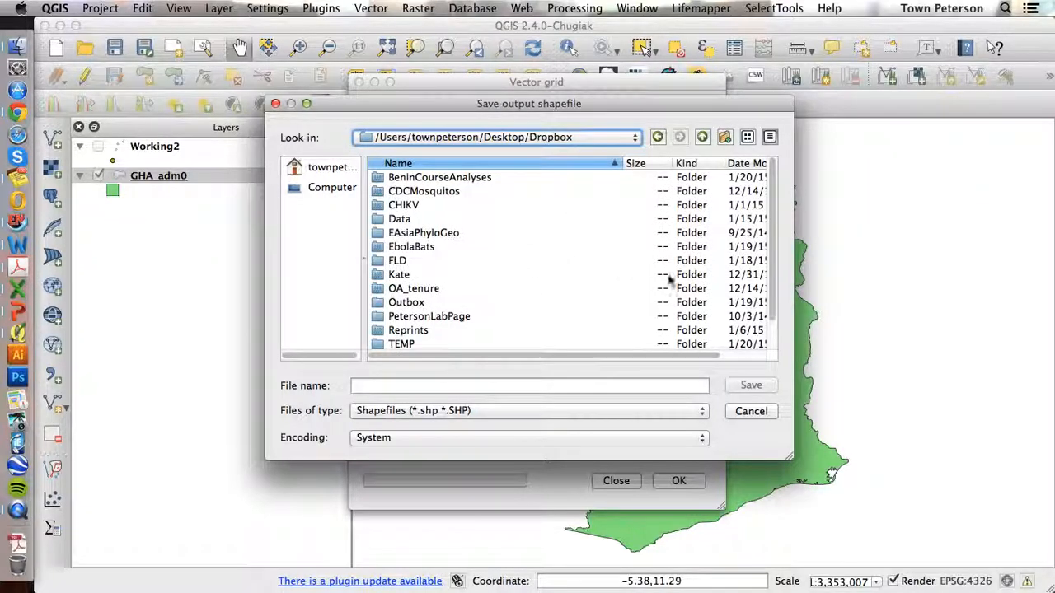
double_click(402, 345)
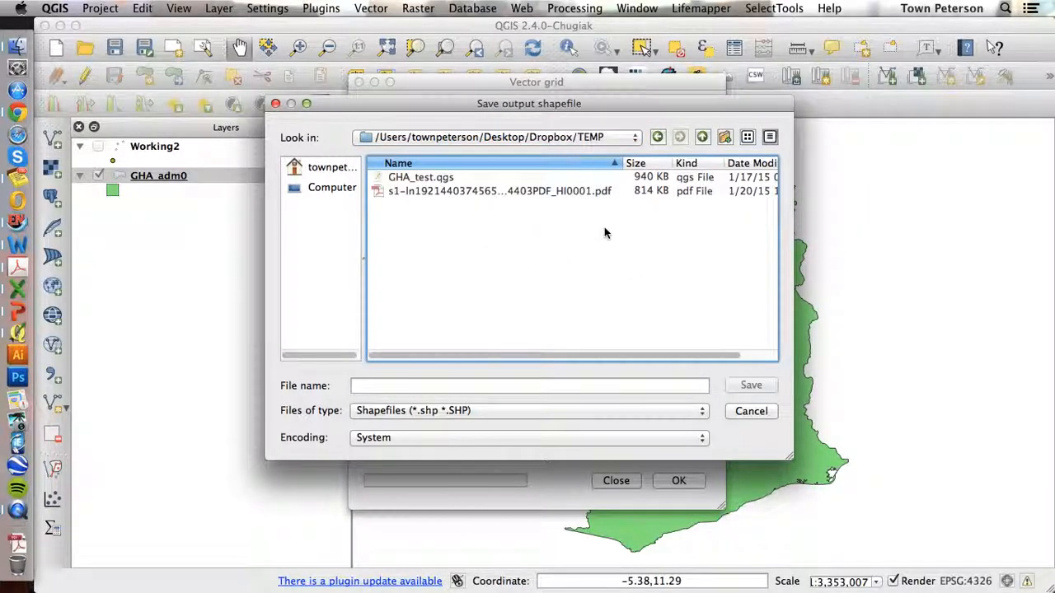
left_click(531, 385)
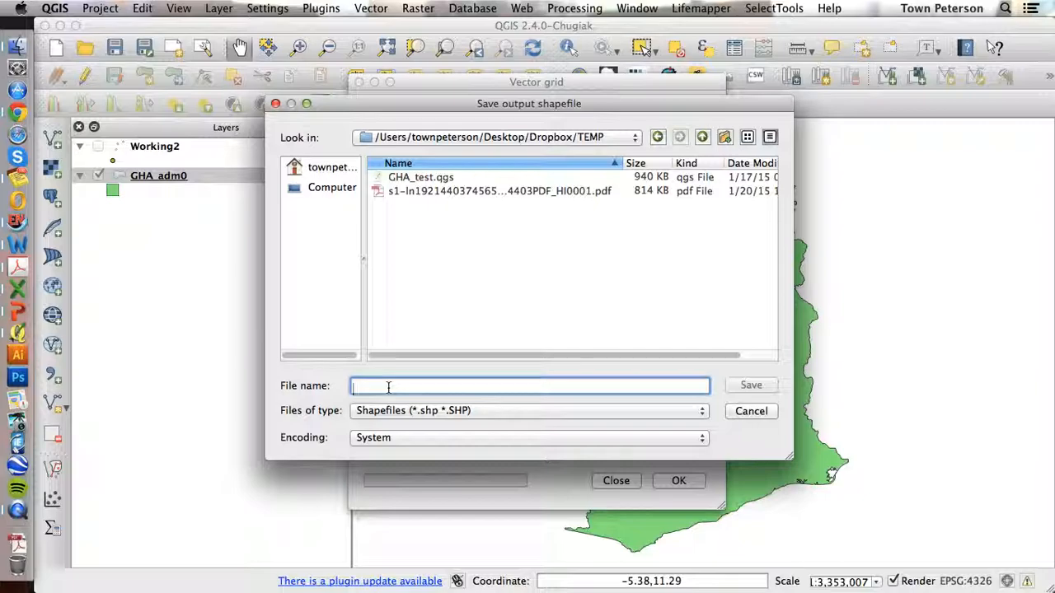
type("GHA_halfd")
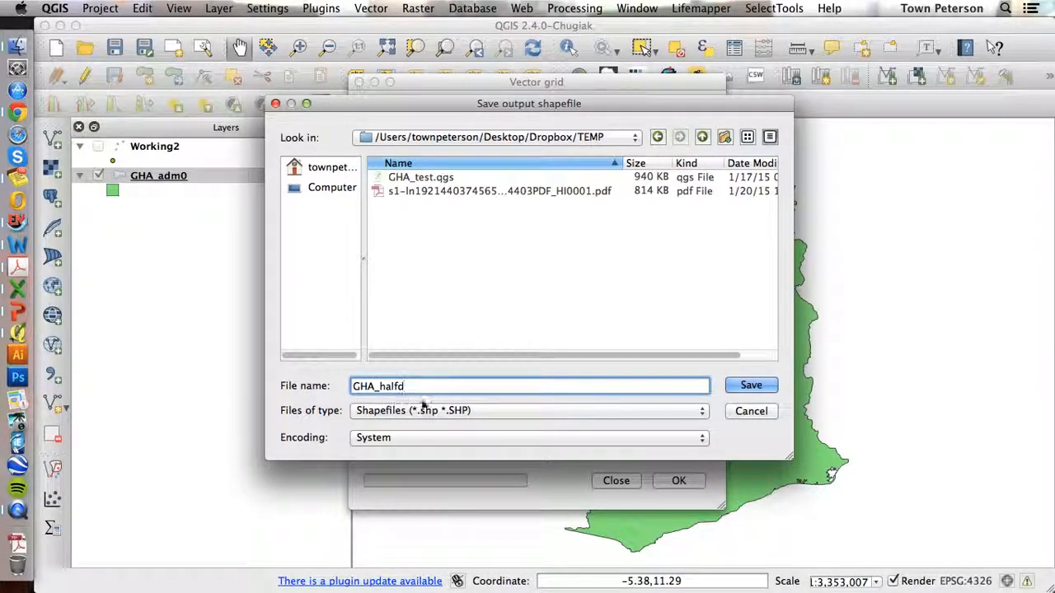
type(".shp")
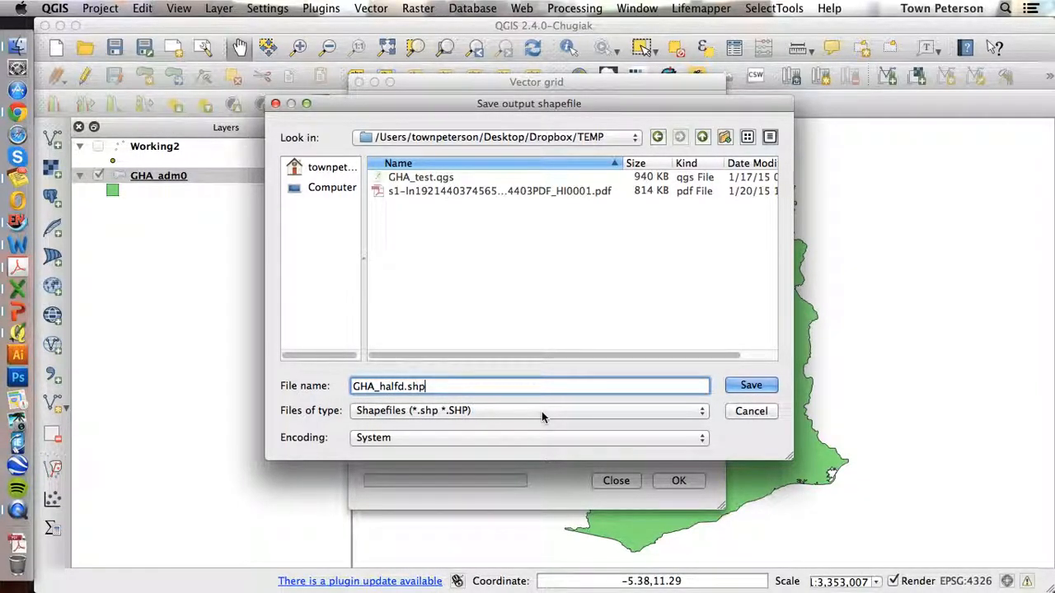
left_click(752, 386)
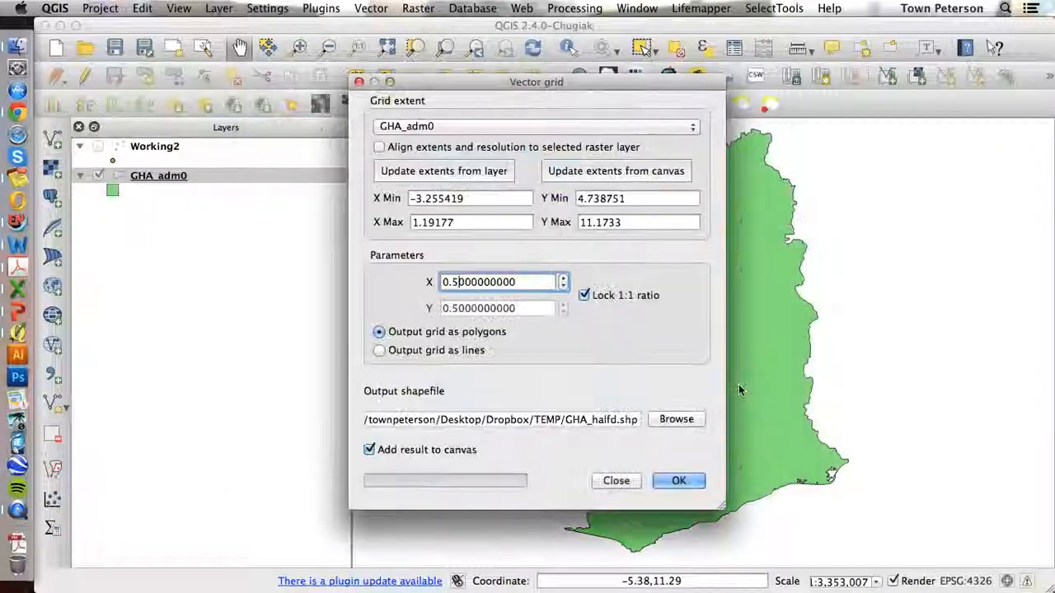
left_click(679, 482)
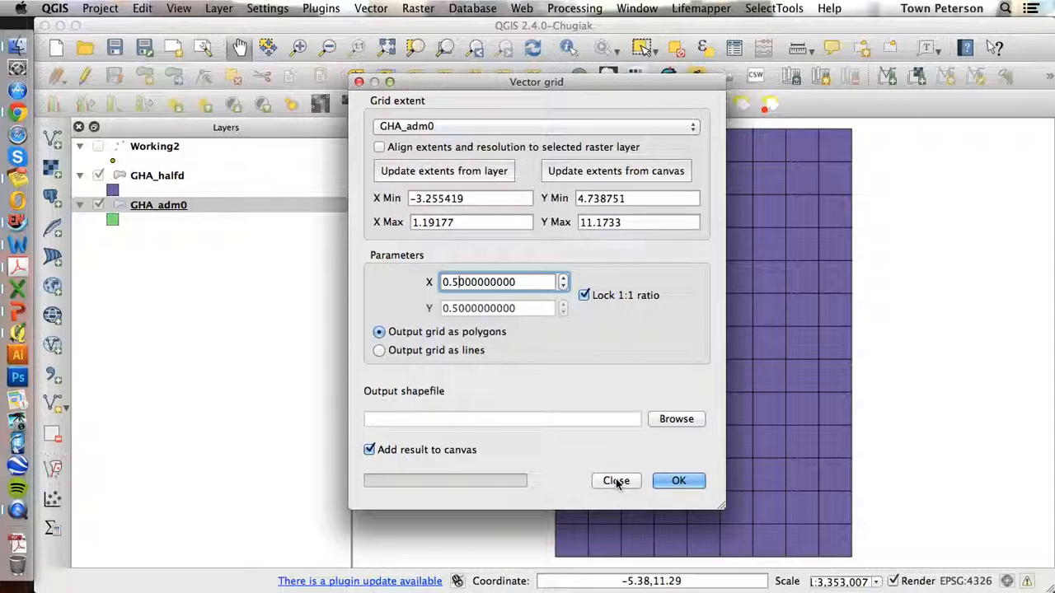
Make GHA_halfd active and delete rectangle-selected grid cells lying outside Ghana.
left_click(617, 481)
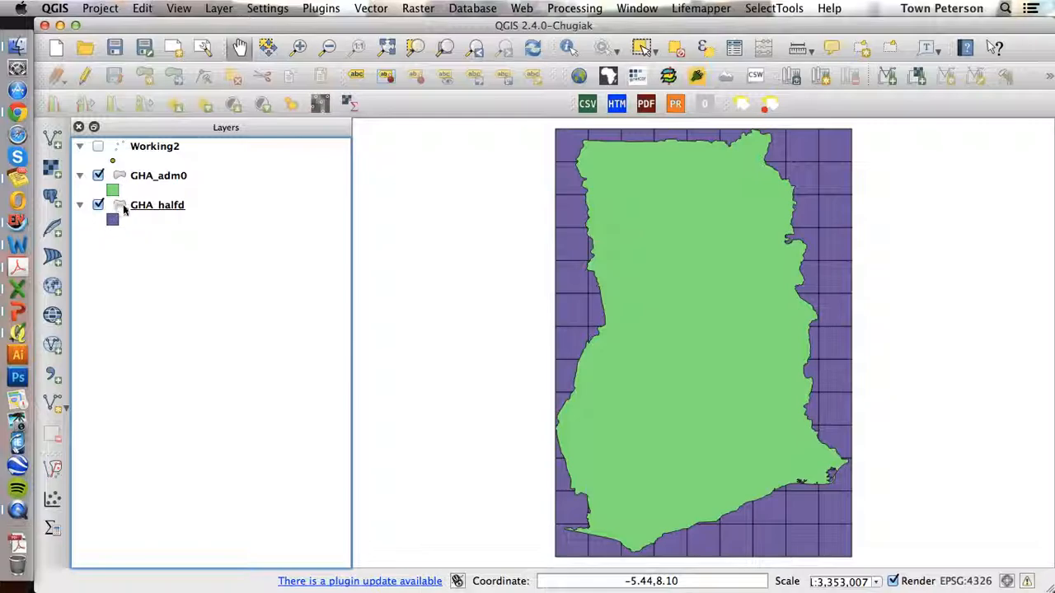
left_click(156, 205)
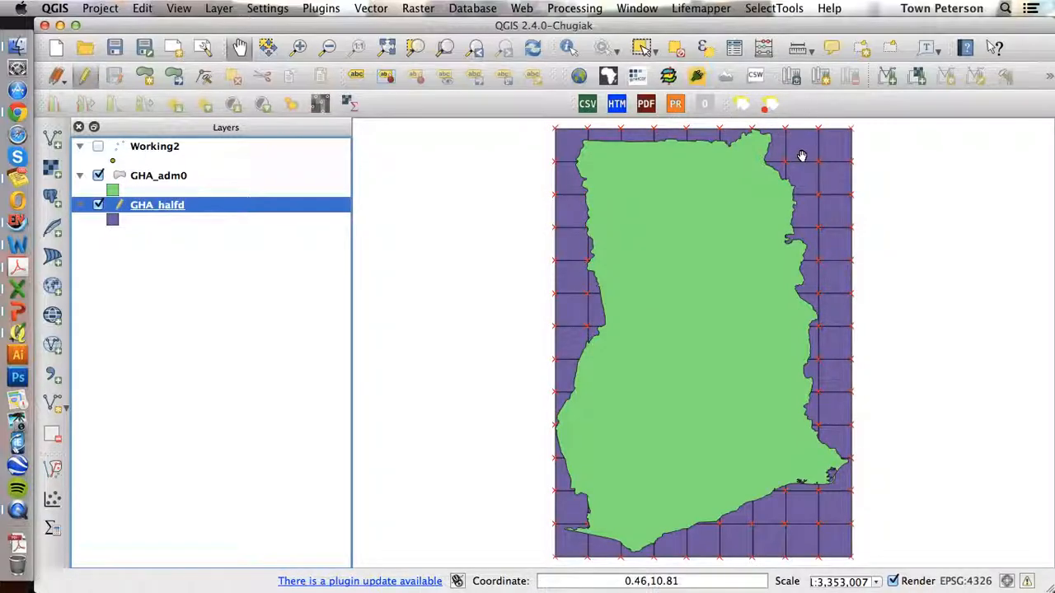
mouse_move(795, 149)
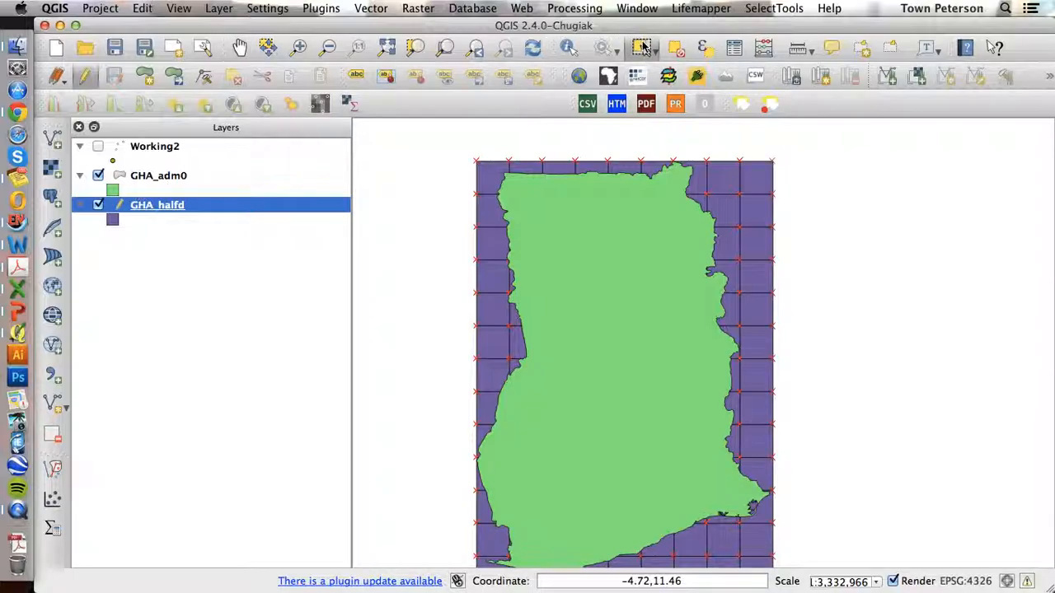
left_click(722, 178)
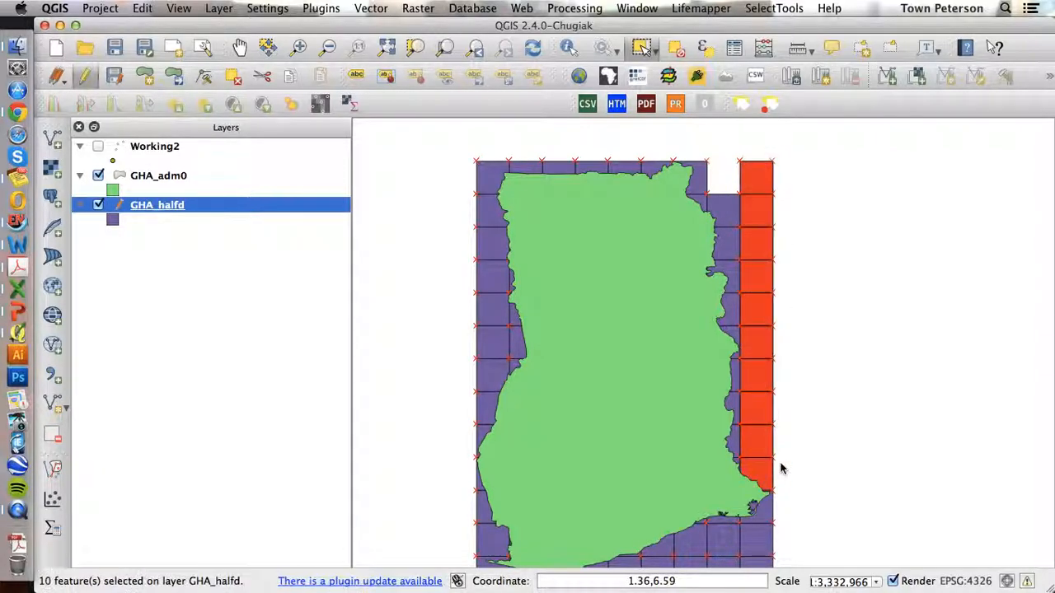
left_click(755, 465)
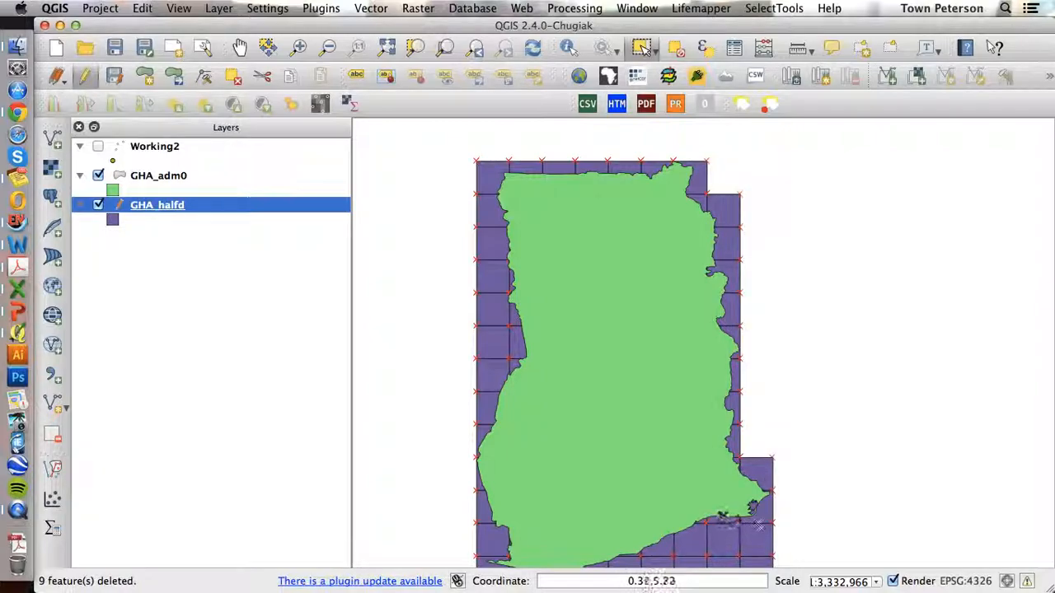
left_click(755, 541)
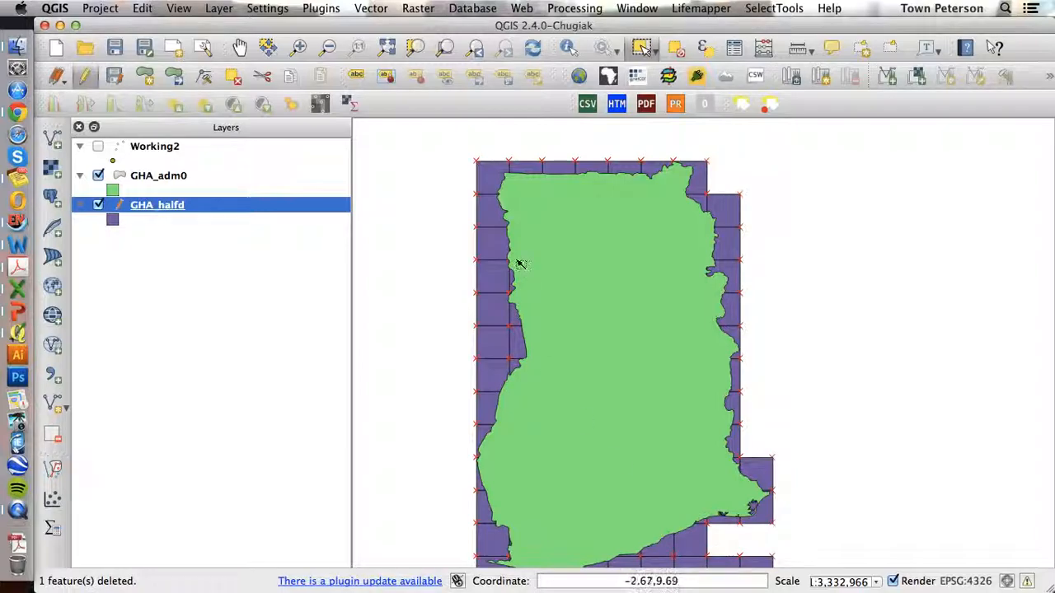
mouse_move(487, 344)
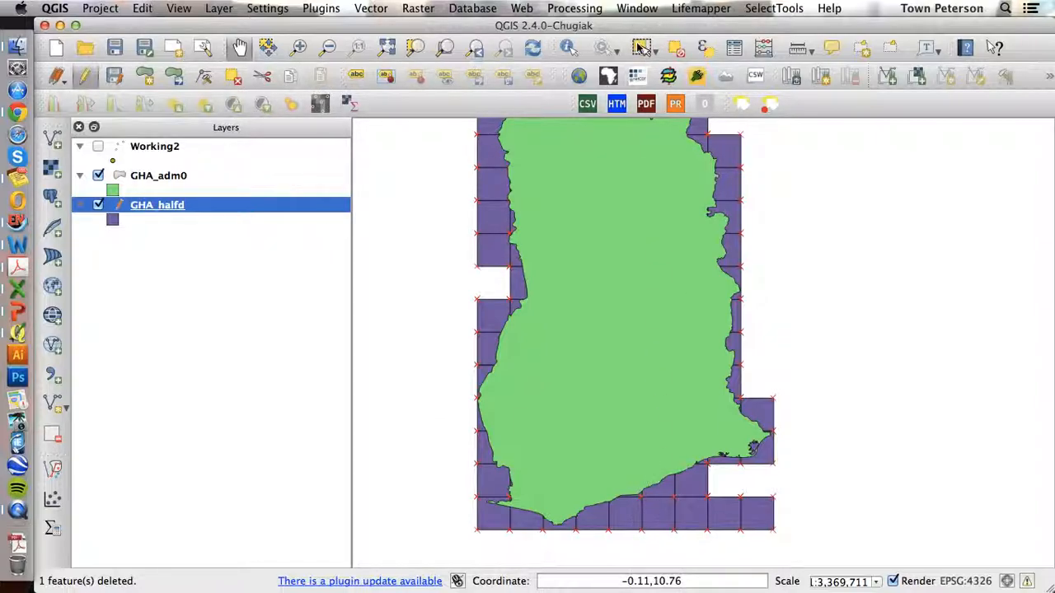
mouse_move(758, 540)
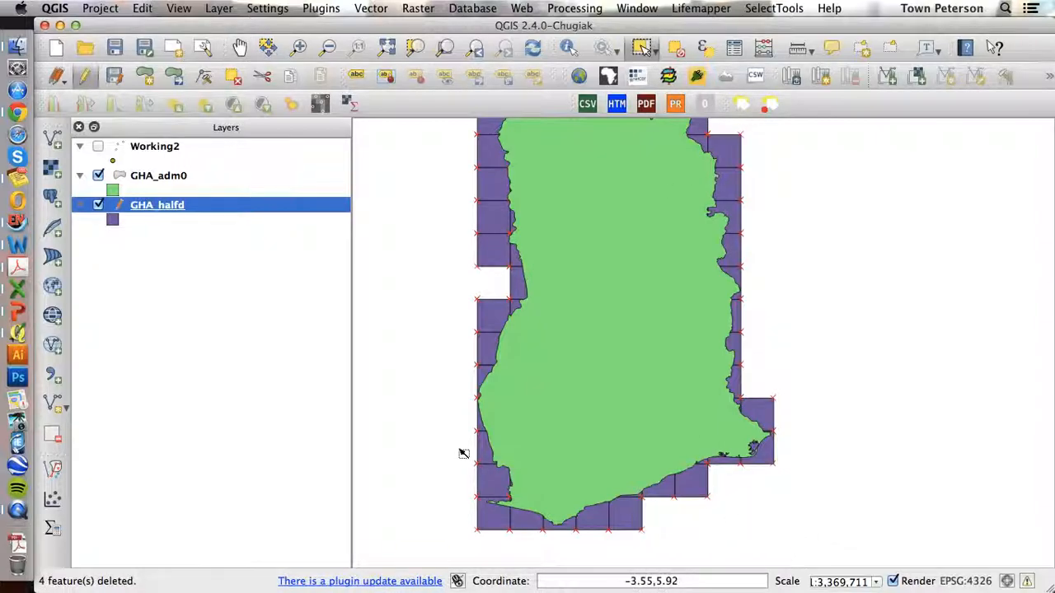
mouse_move(84, 76)
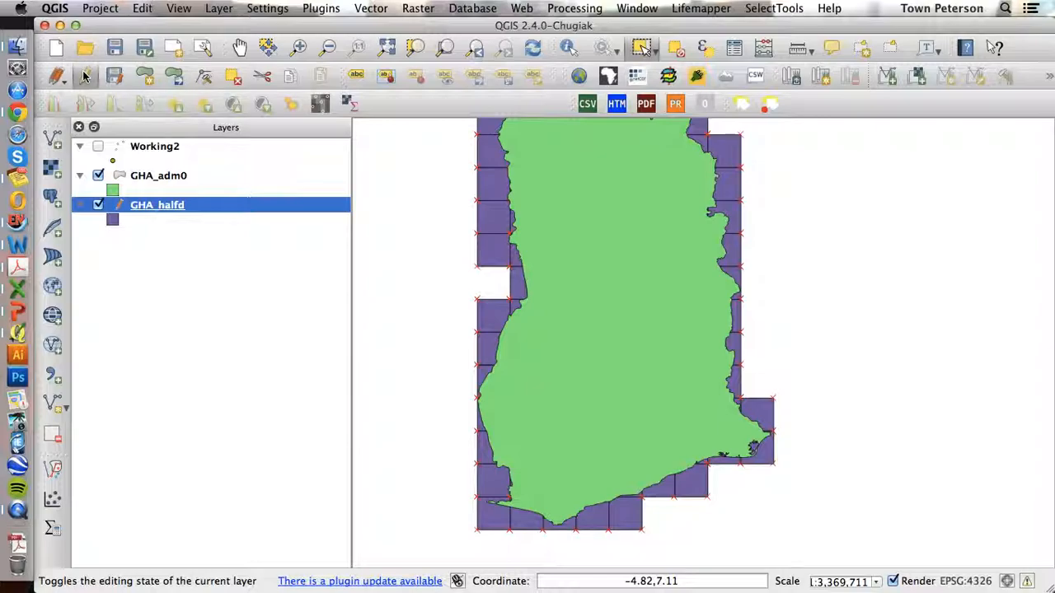
Stop editing the grid, save its edits, and show the Working2 occurrence points layer.
left_click(56, 76)
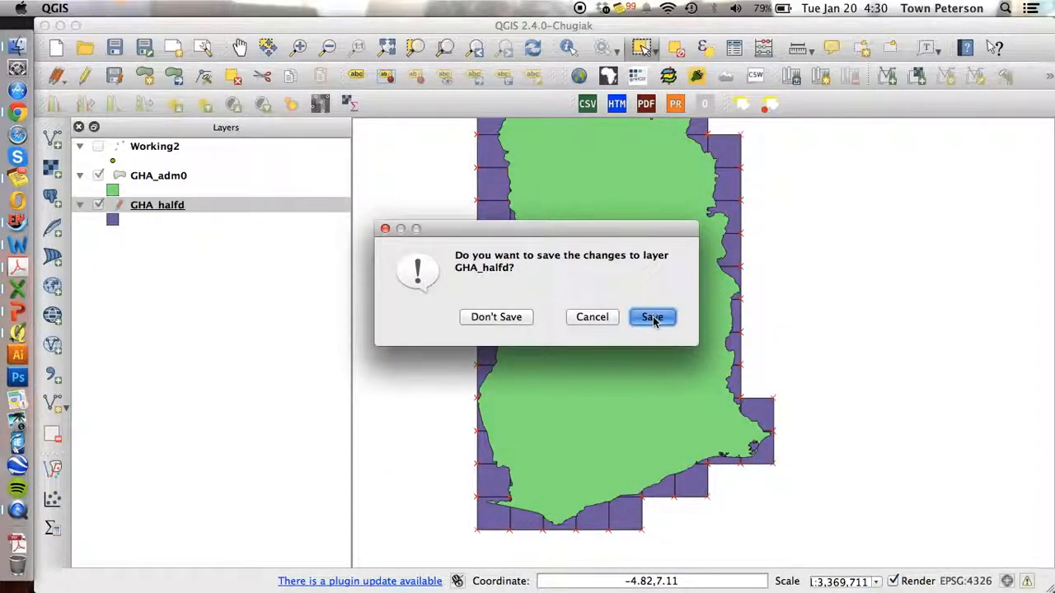
left_click(651, 317)
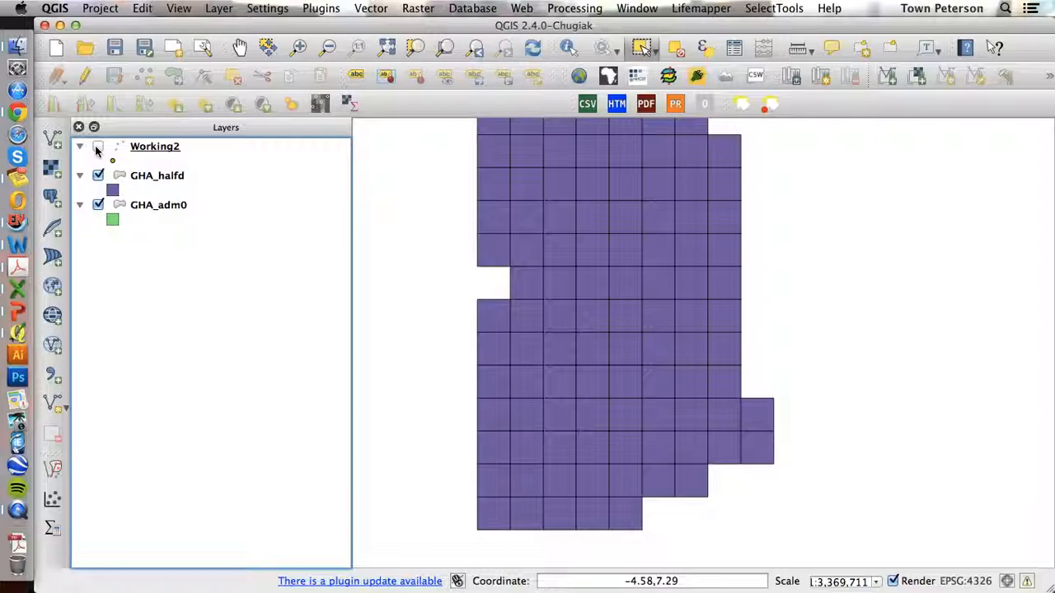
left_click(99, 145)
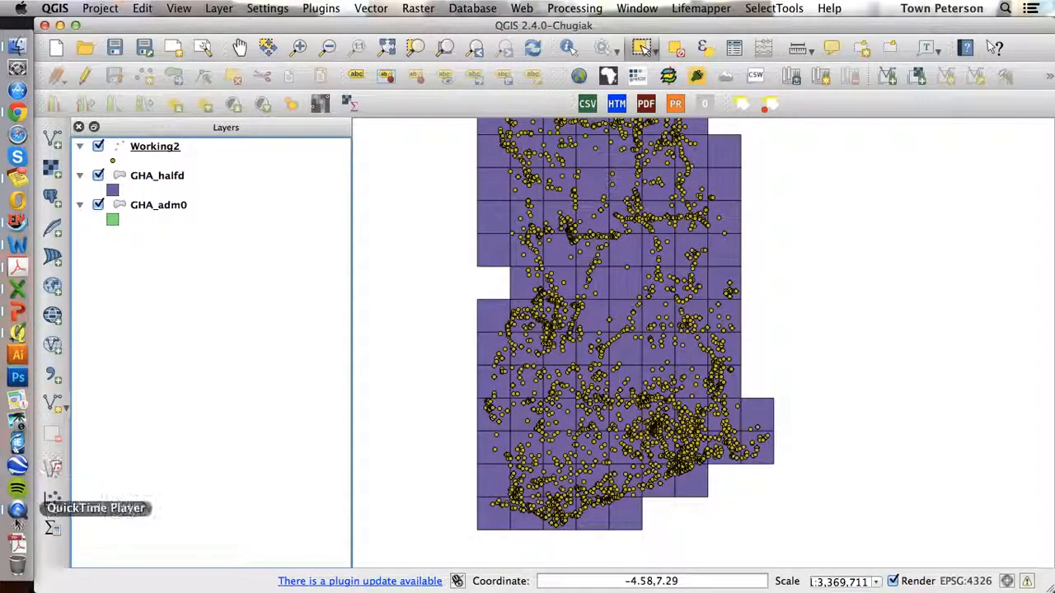